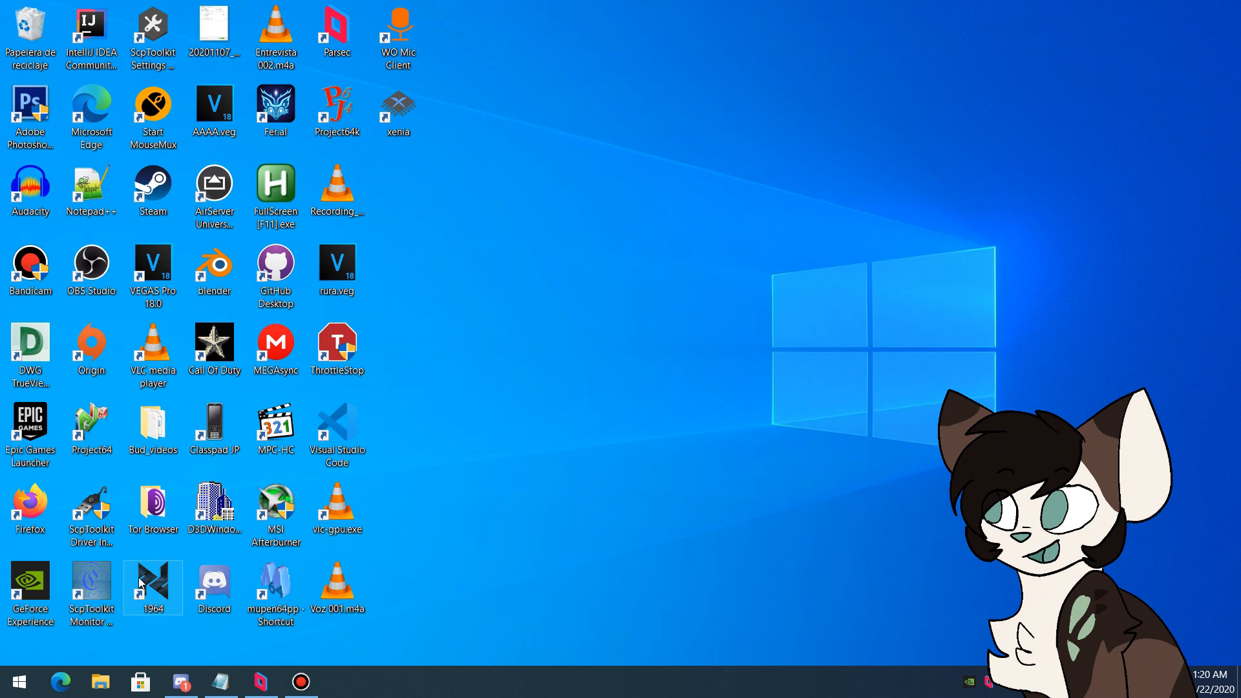
Launch the 1964 emulator from its desktop shortcut.
double_click(152, 584)
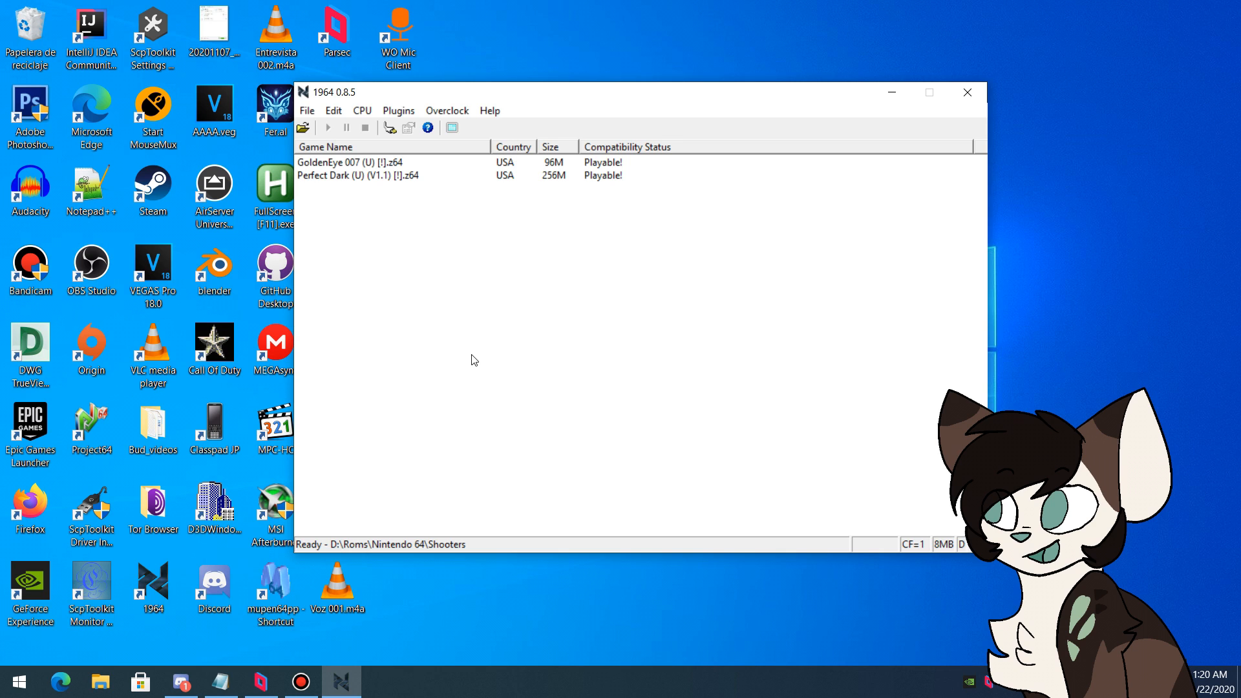
mouse_move(399, 111)
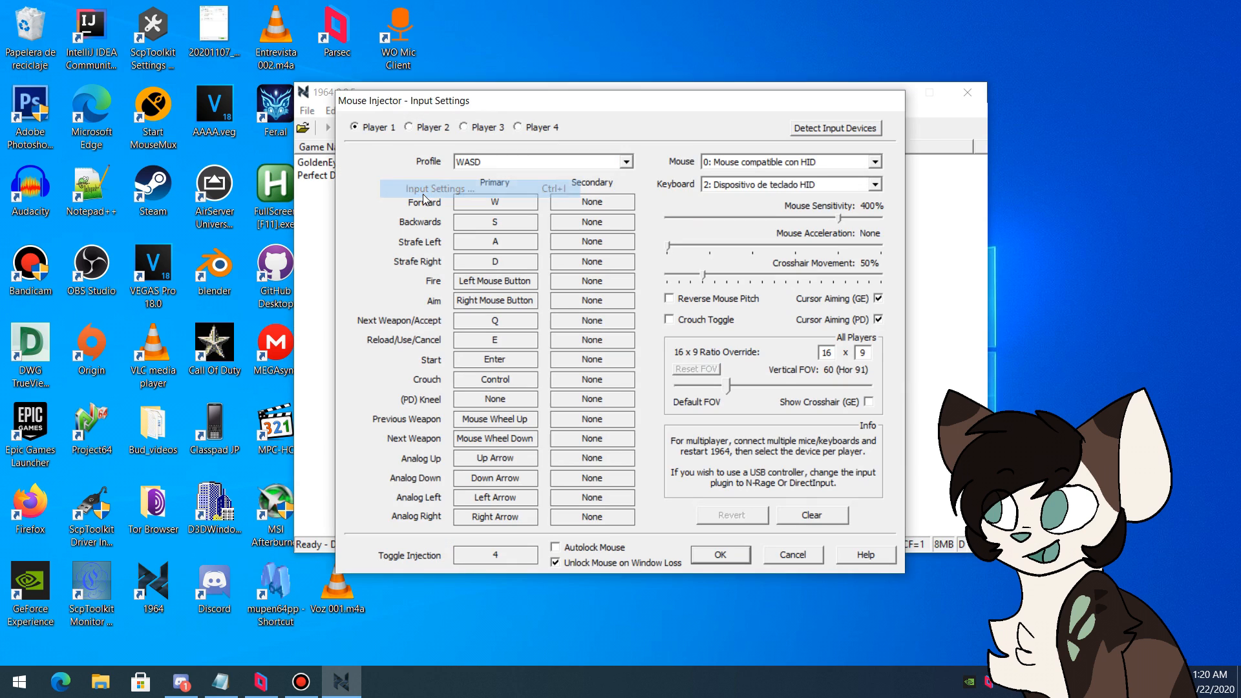
mouse_move(389, 208)
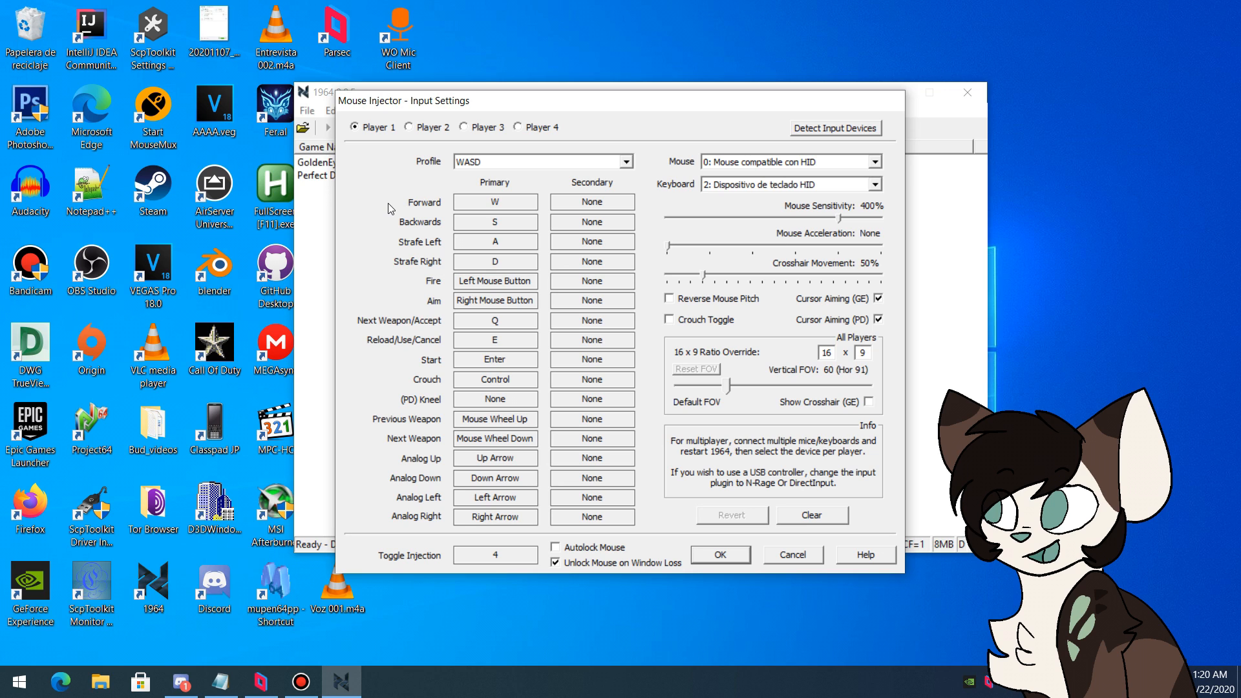
mouse_move(439, 223)
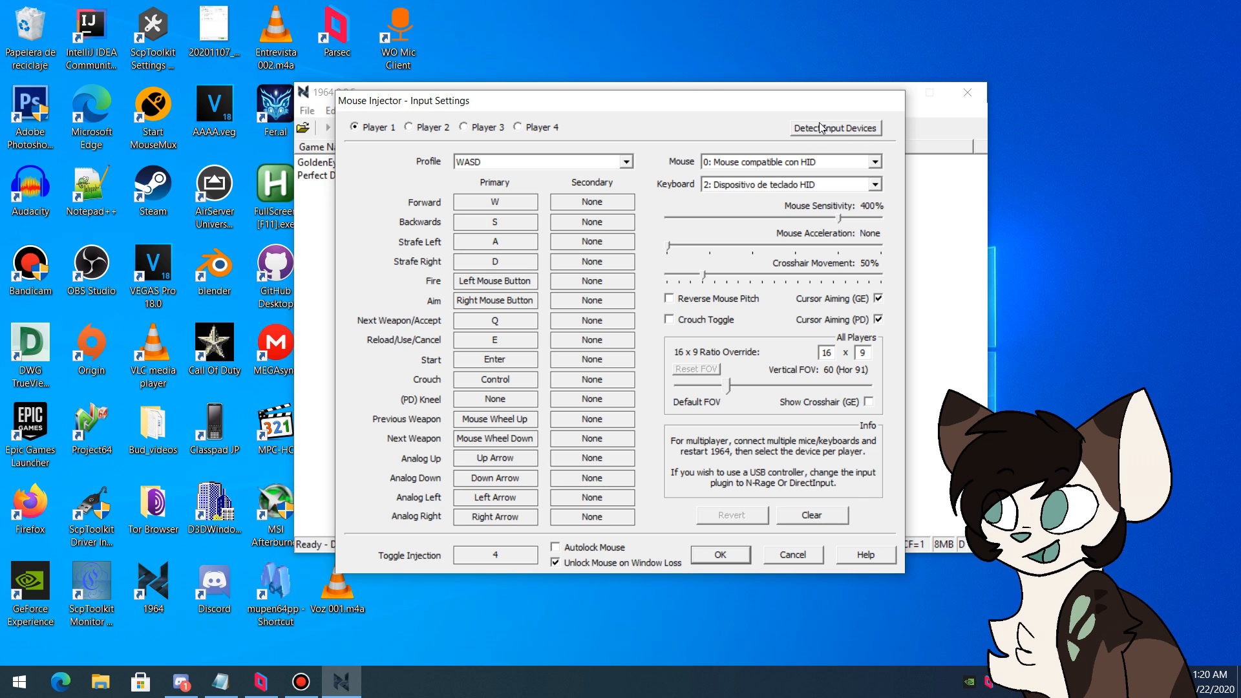
Detect input devices for Player 1 and Player 2, then save the Mouse Injector settings.
click(834, 128)
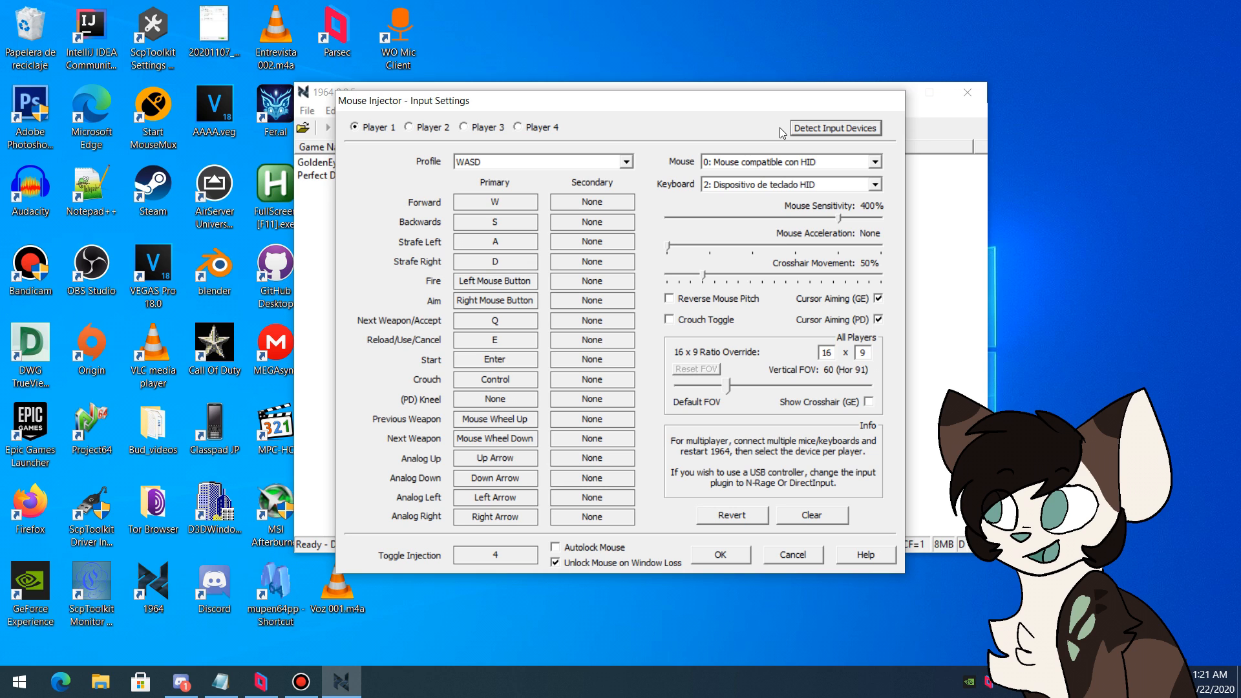
mouse_move(419, 131)
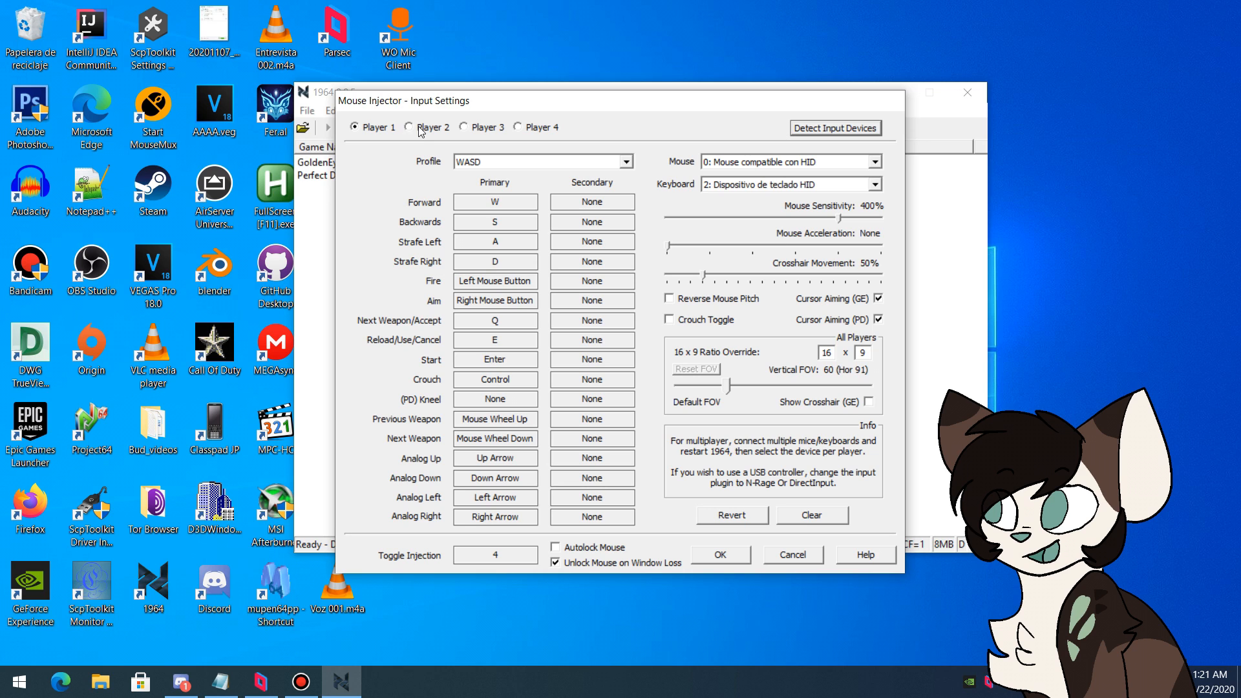
click(408, 127)
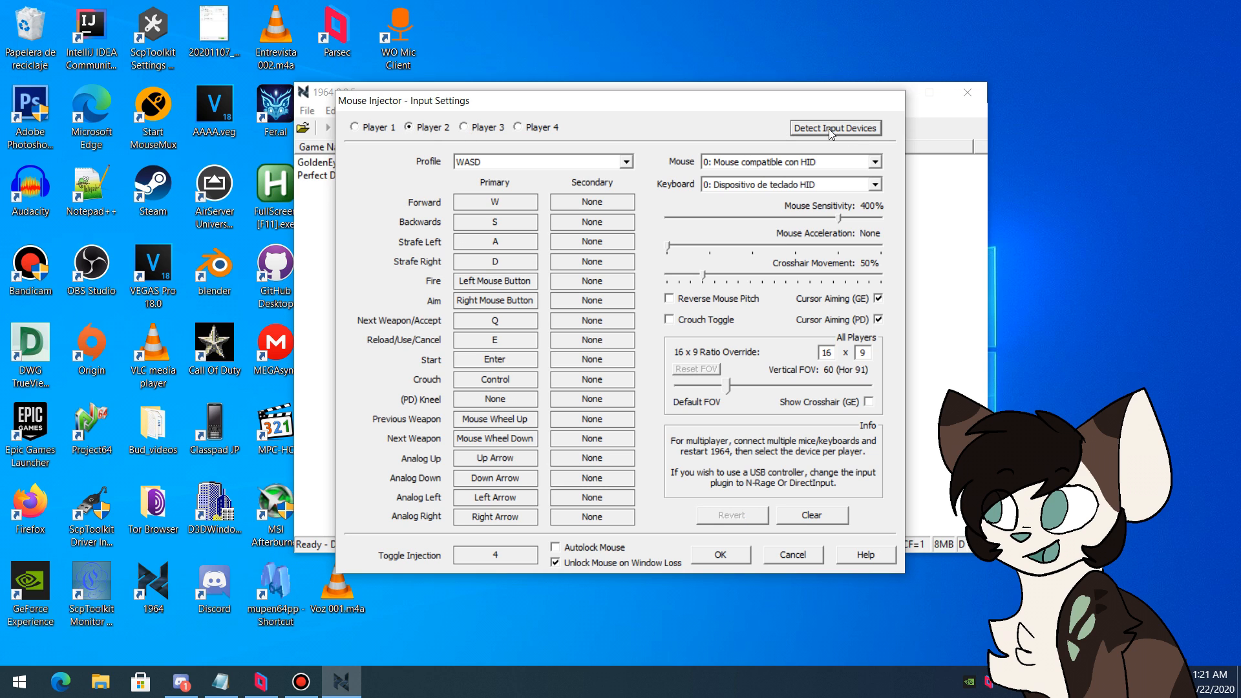
click(833, 127)
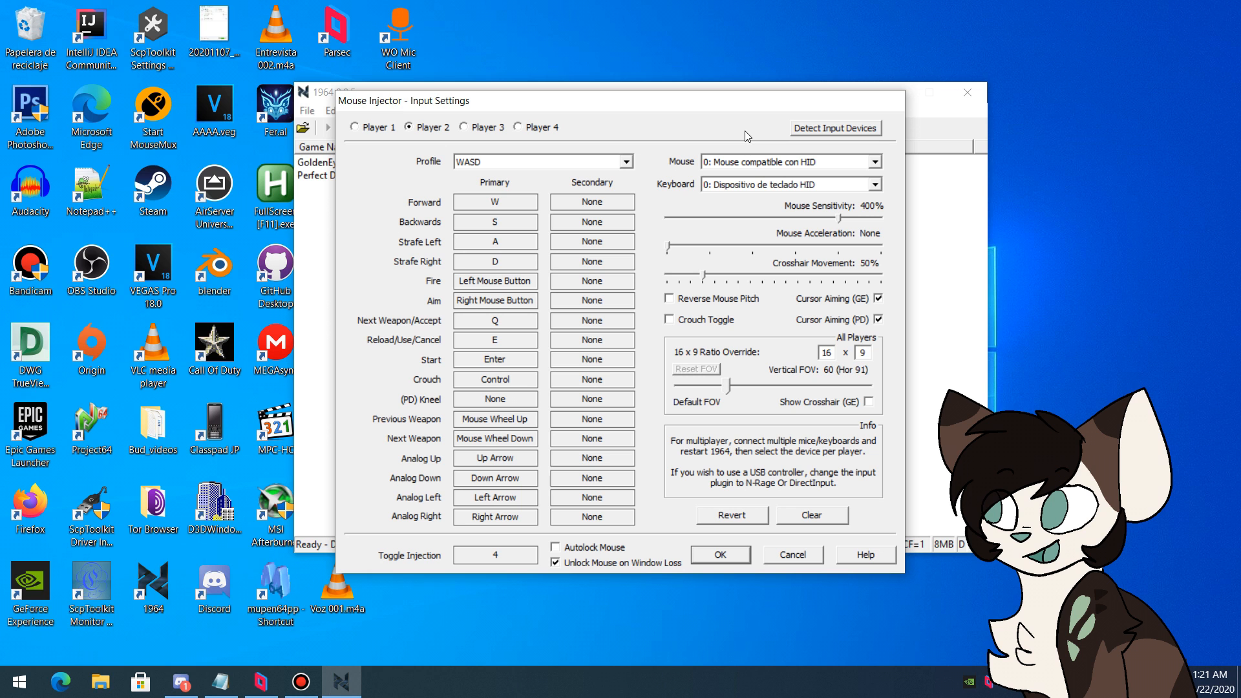
mouse_move(709, 546)
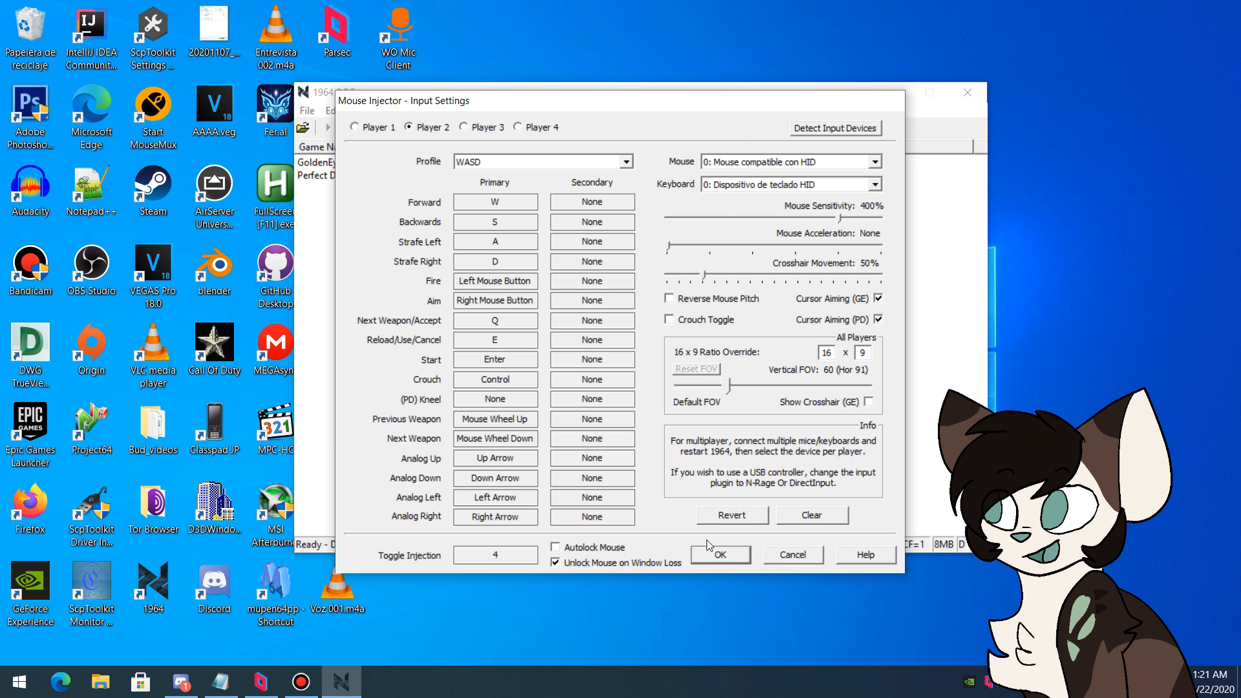
click(718, 554)
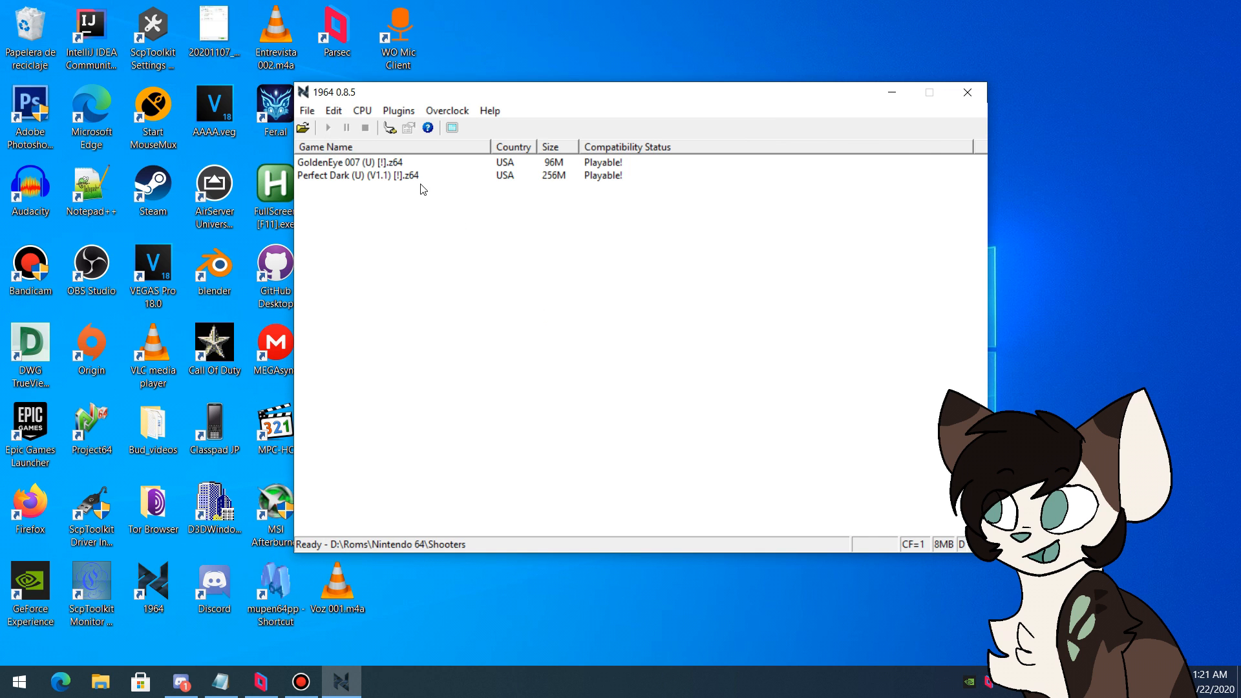